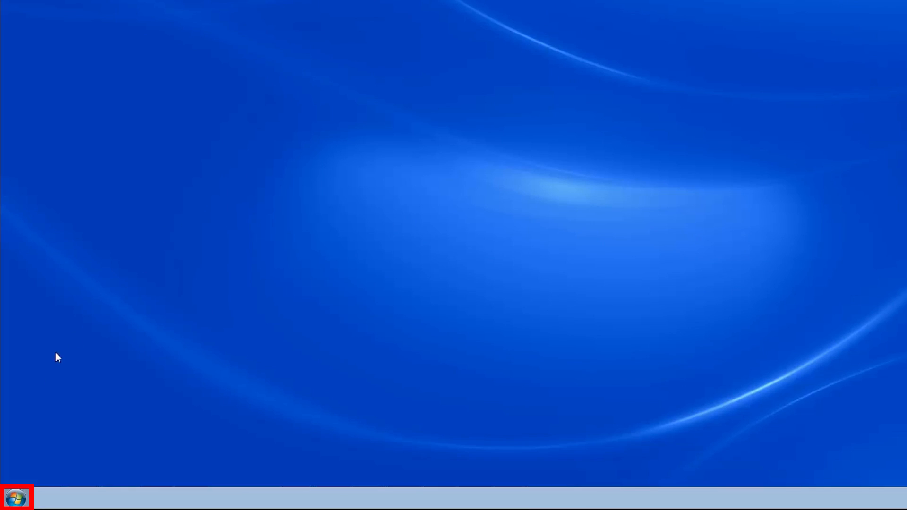
# Step: Expand All Programs > Brother > Label & Mobile Printer to reveal Printer Setting Tool
pyautogui.click(13, 508)
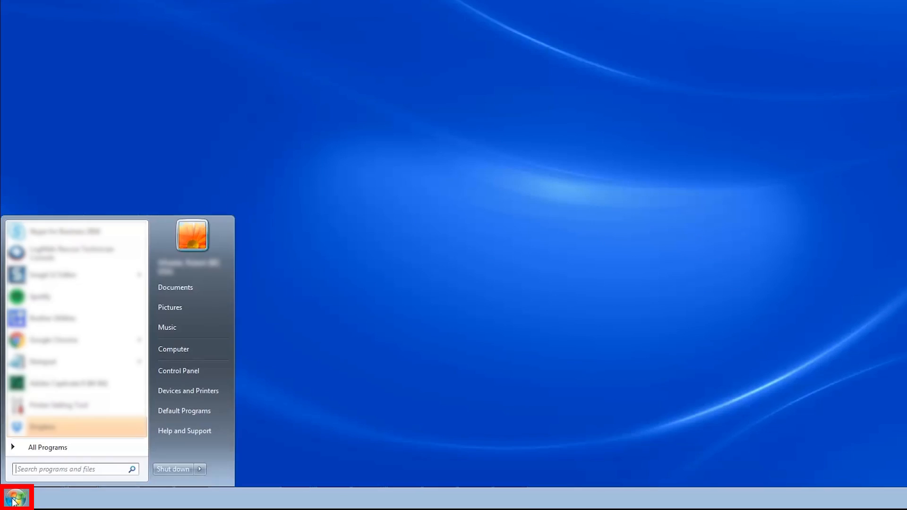
pyautogui.moveTo(46, 448)
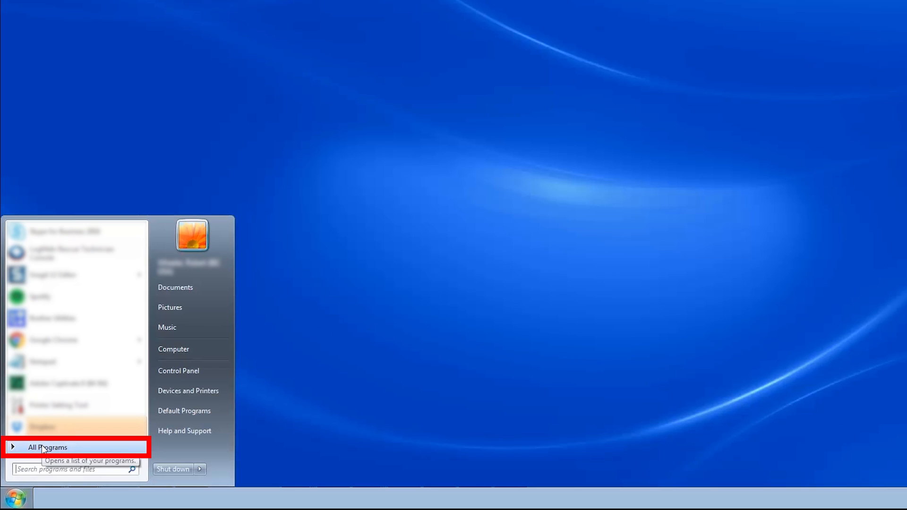
pyautogui.click(50, 448)
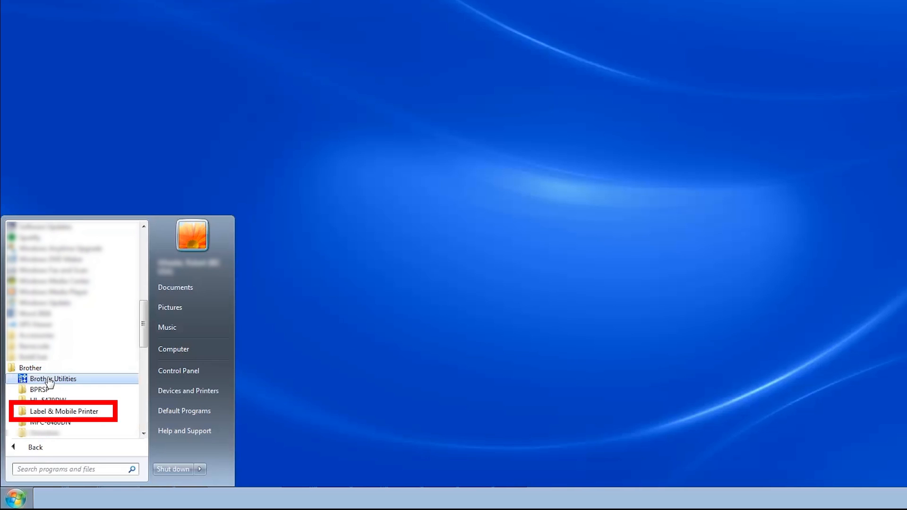
pyautogui.click(63, 411)
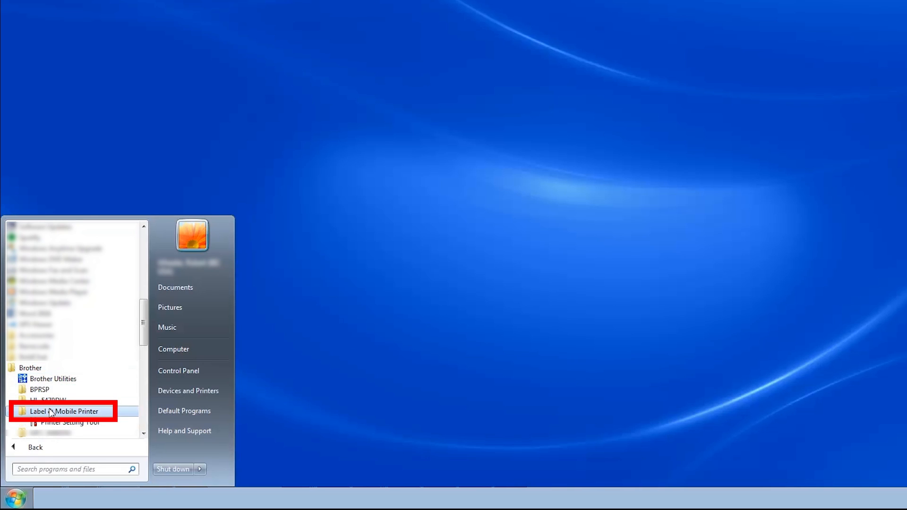
pyautogui.moveTo(52, 424)
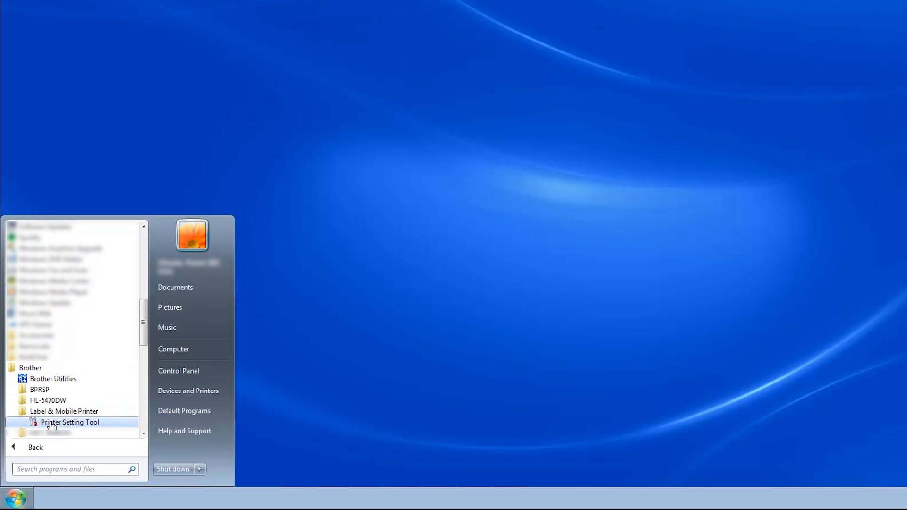
# Step: Launch Printer Setting Tool and bring up Communication Settings for the QL-810W
pyautogui.click(72, 422)
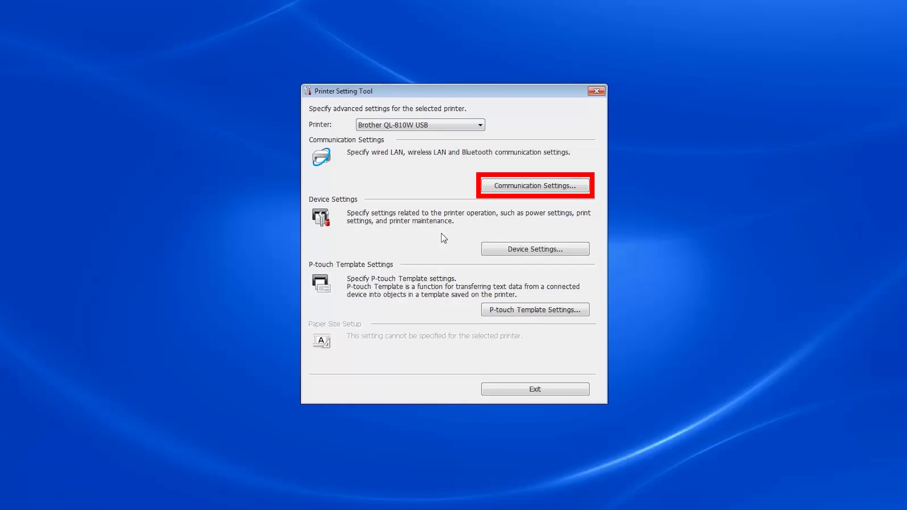
pyautogui.click(535, 185)
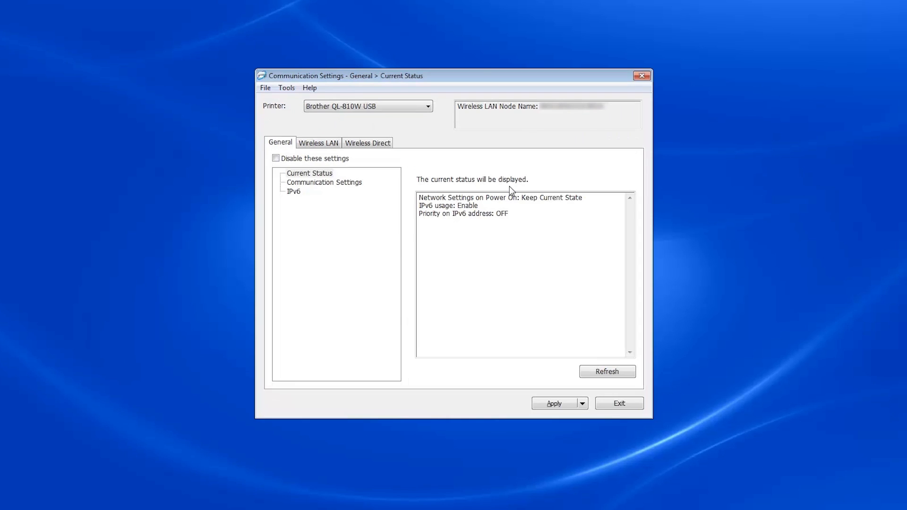
# Step: Set Selected Interface to Infrastructure and Wireless Direct, apply and confirm
pyautogui.click(324, 182)
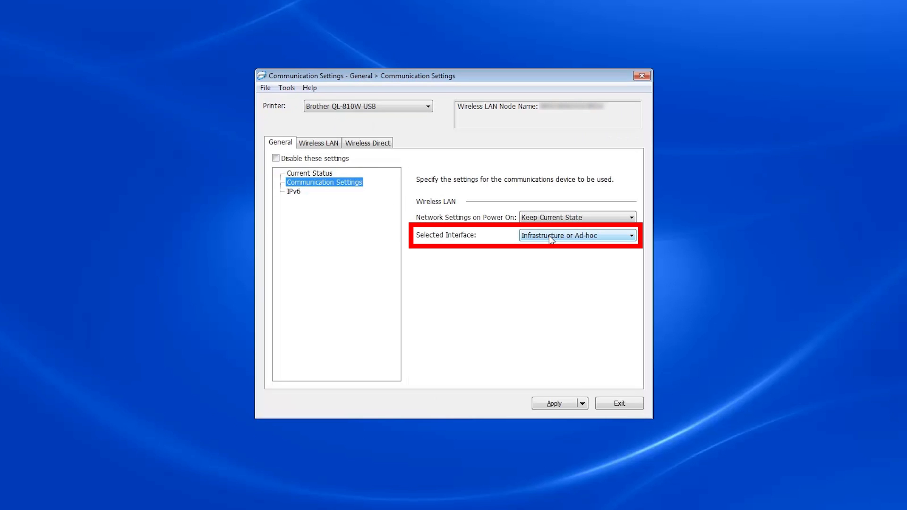
pyautogui.click(632, 235)
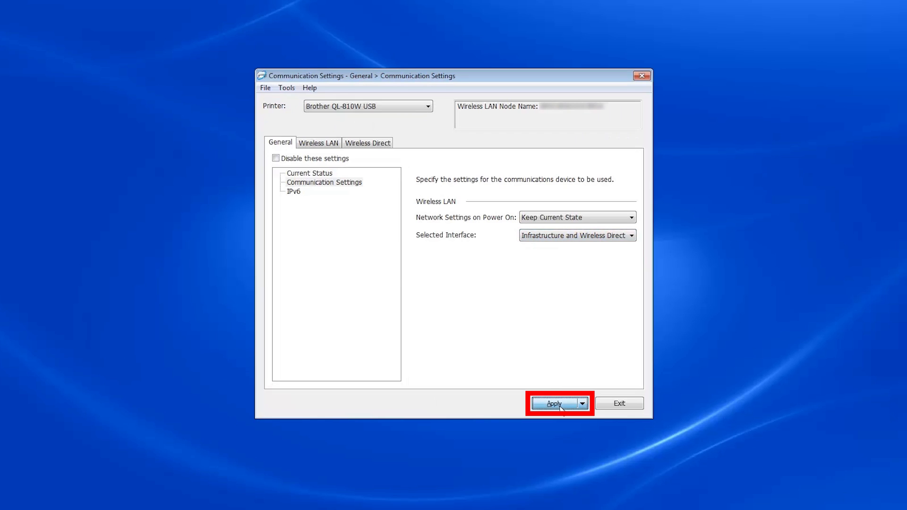
pyautogui.click(553, 404)
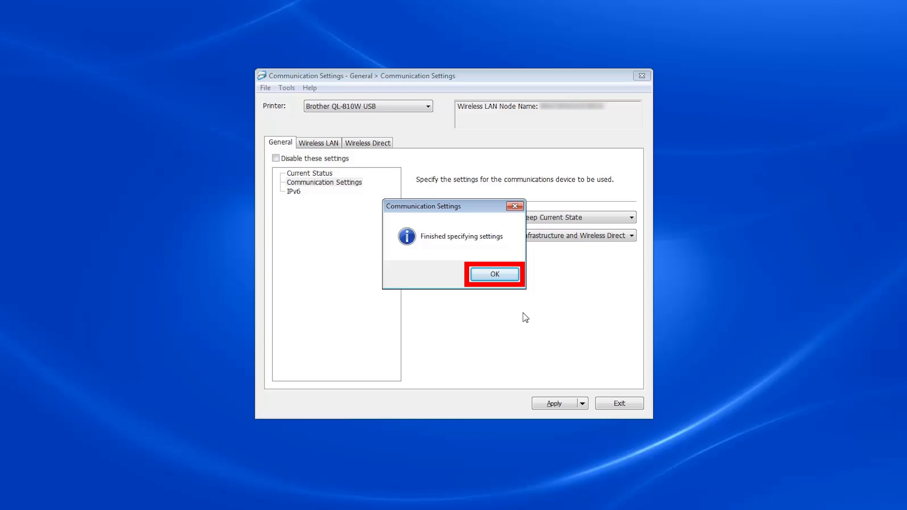
pyautogui.click(494, 274)
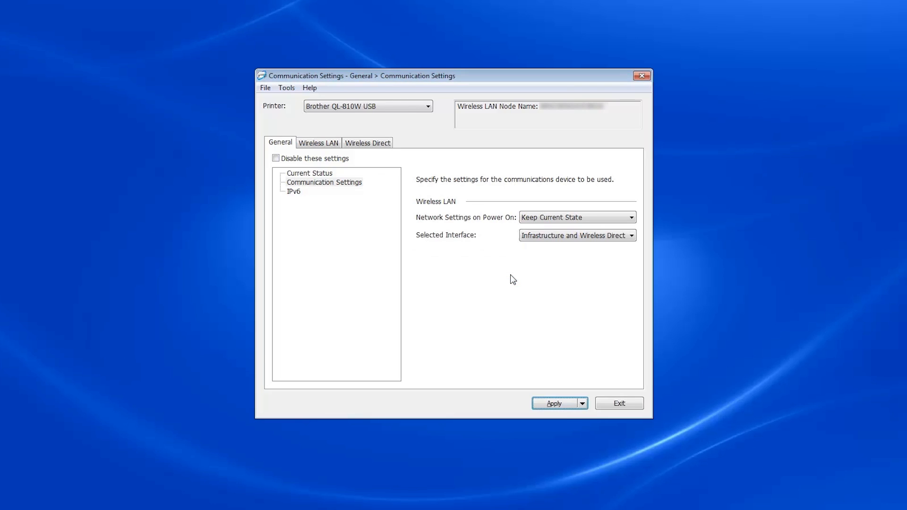
pyautogui.click(367, 142)
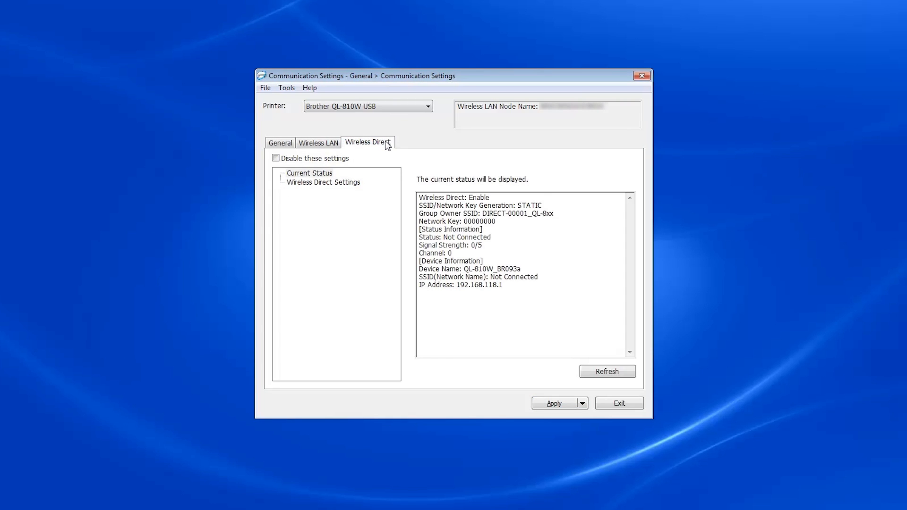
pyautogui.click(323, 182)
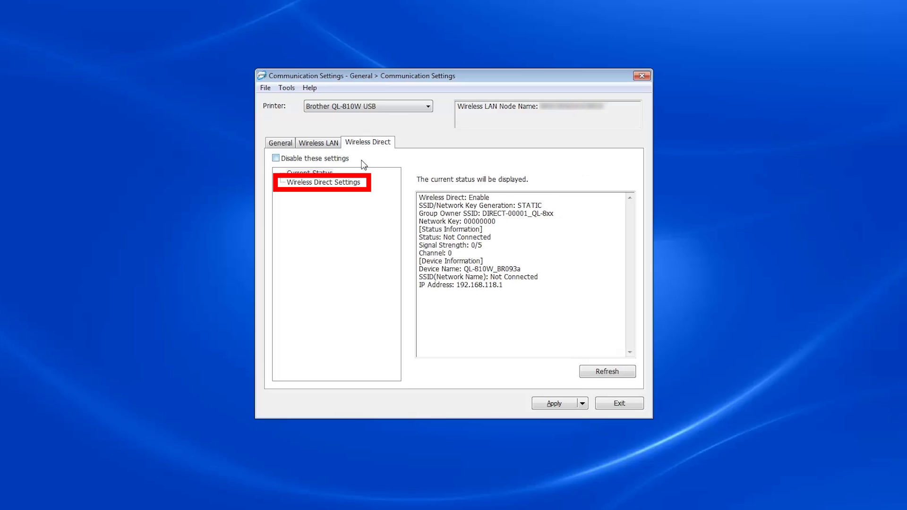
pyautogui.click(323, 182)
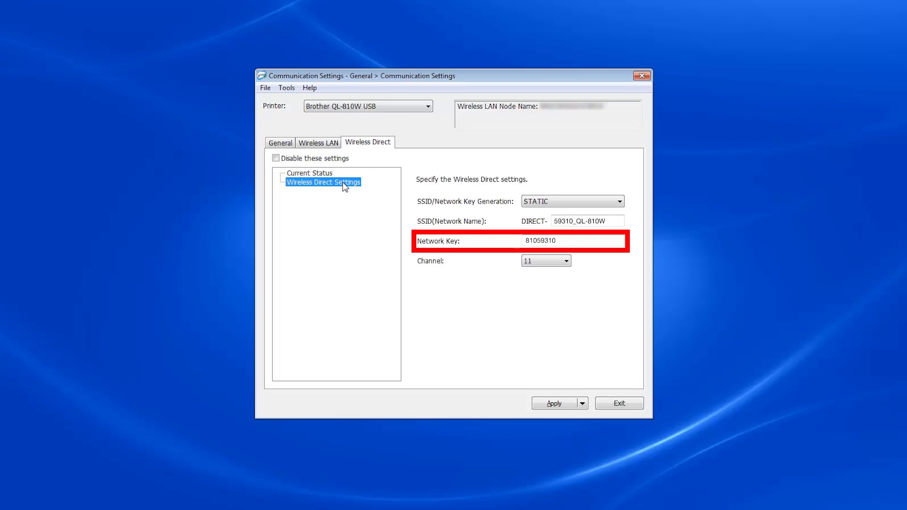
pyautogui.moveTo(423, 252)
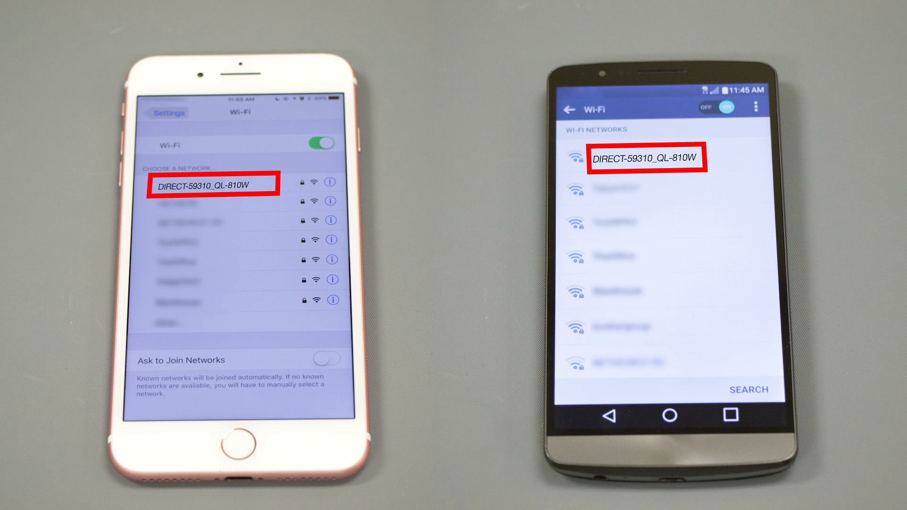
pyautogui.click(640, 157)
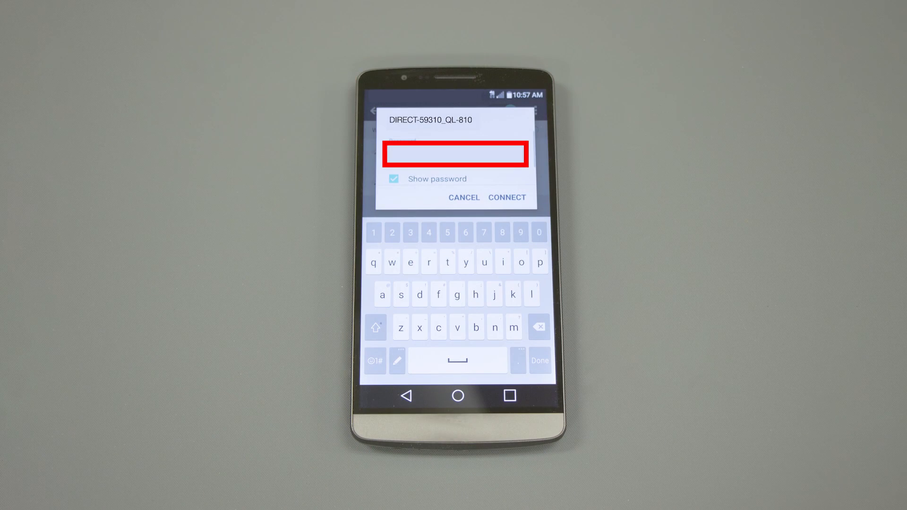
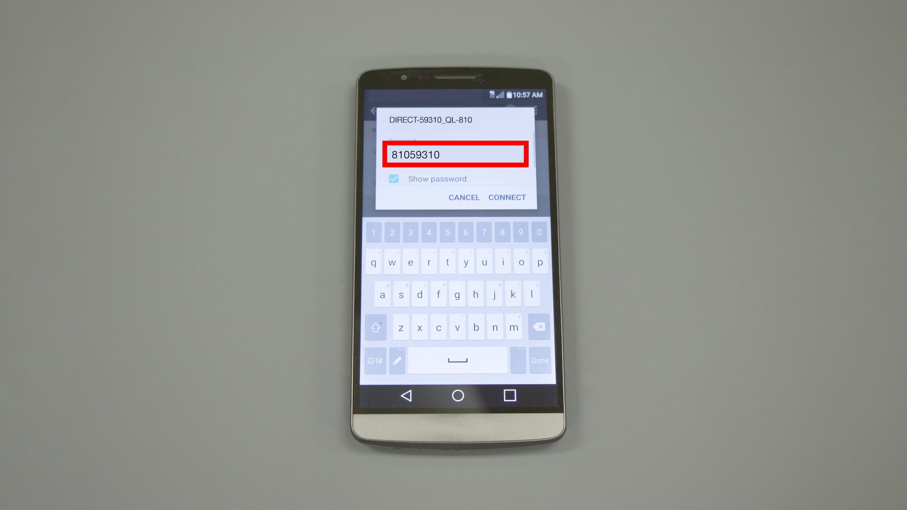